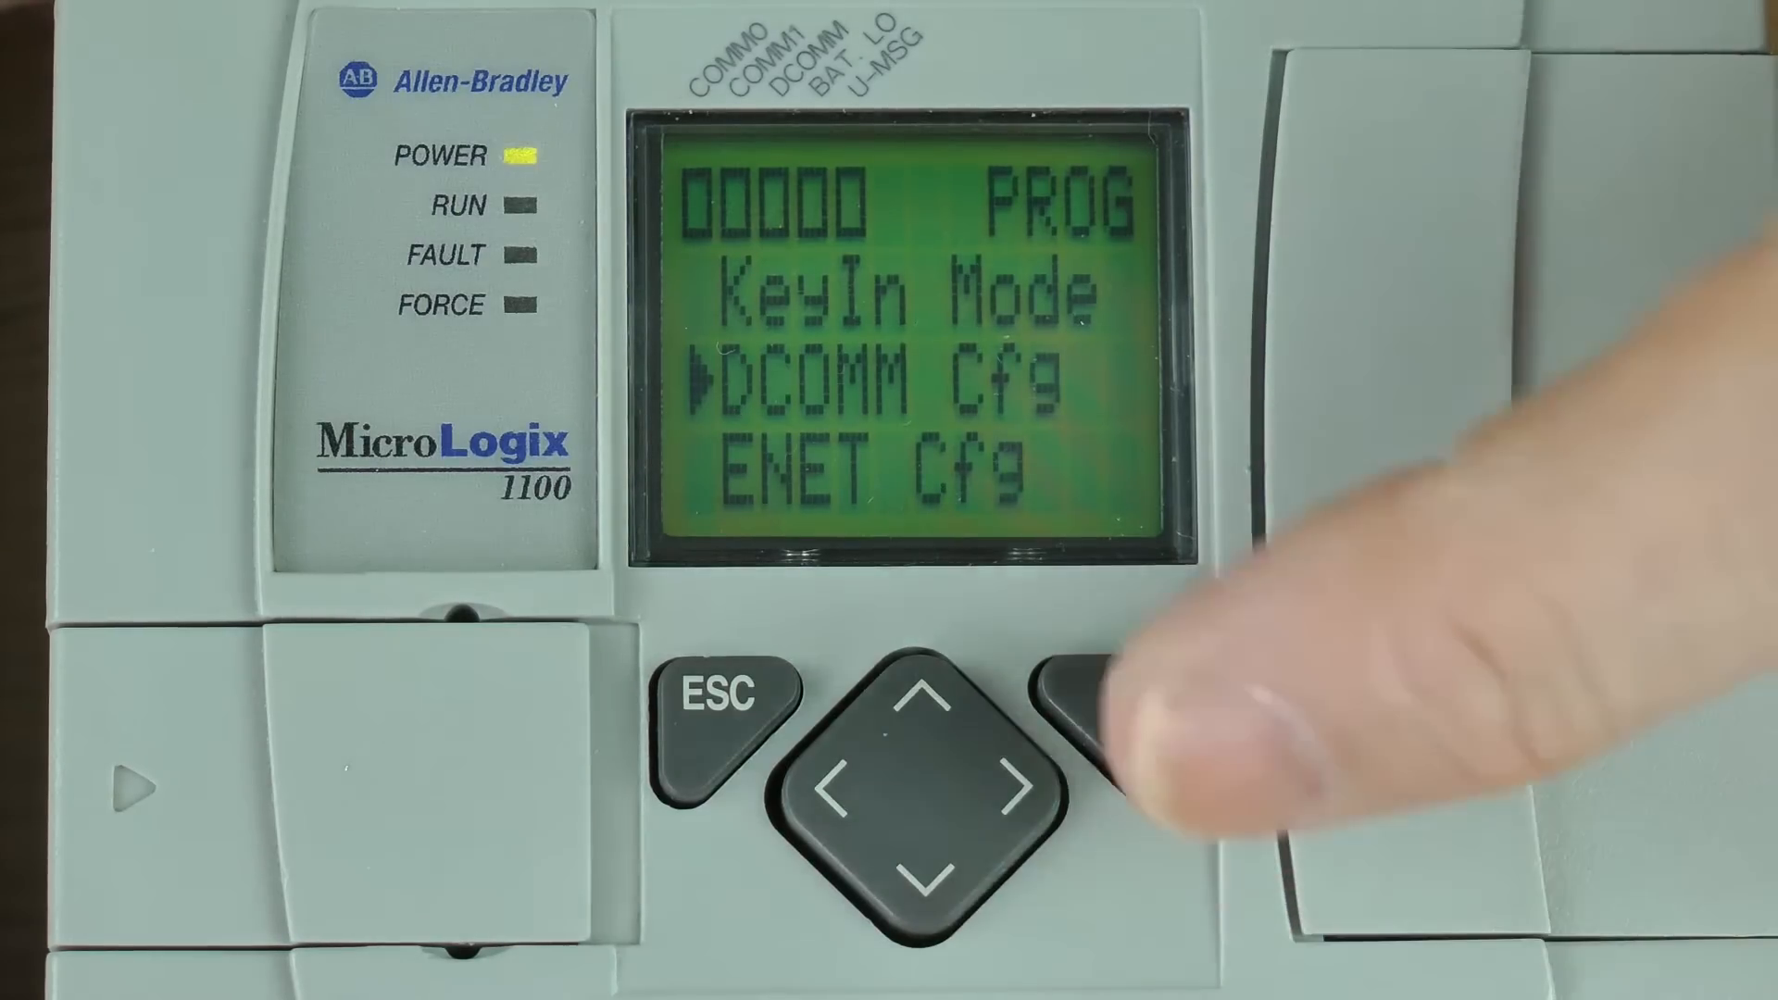
Confirm DCOMM Cfg to show its Enable and Disable choices
click(1117, 698)
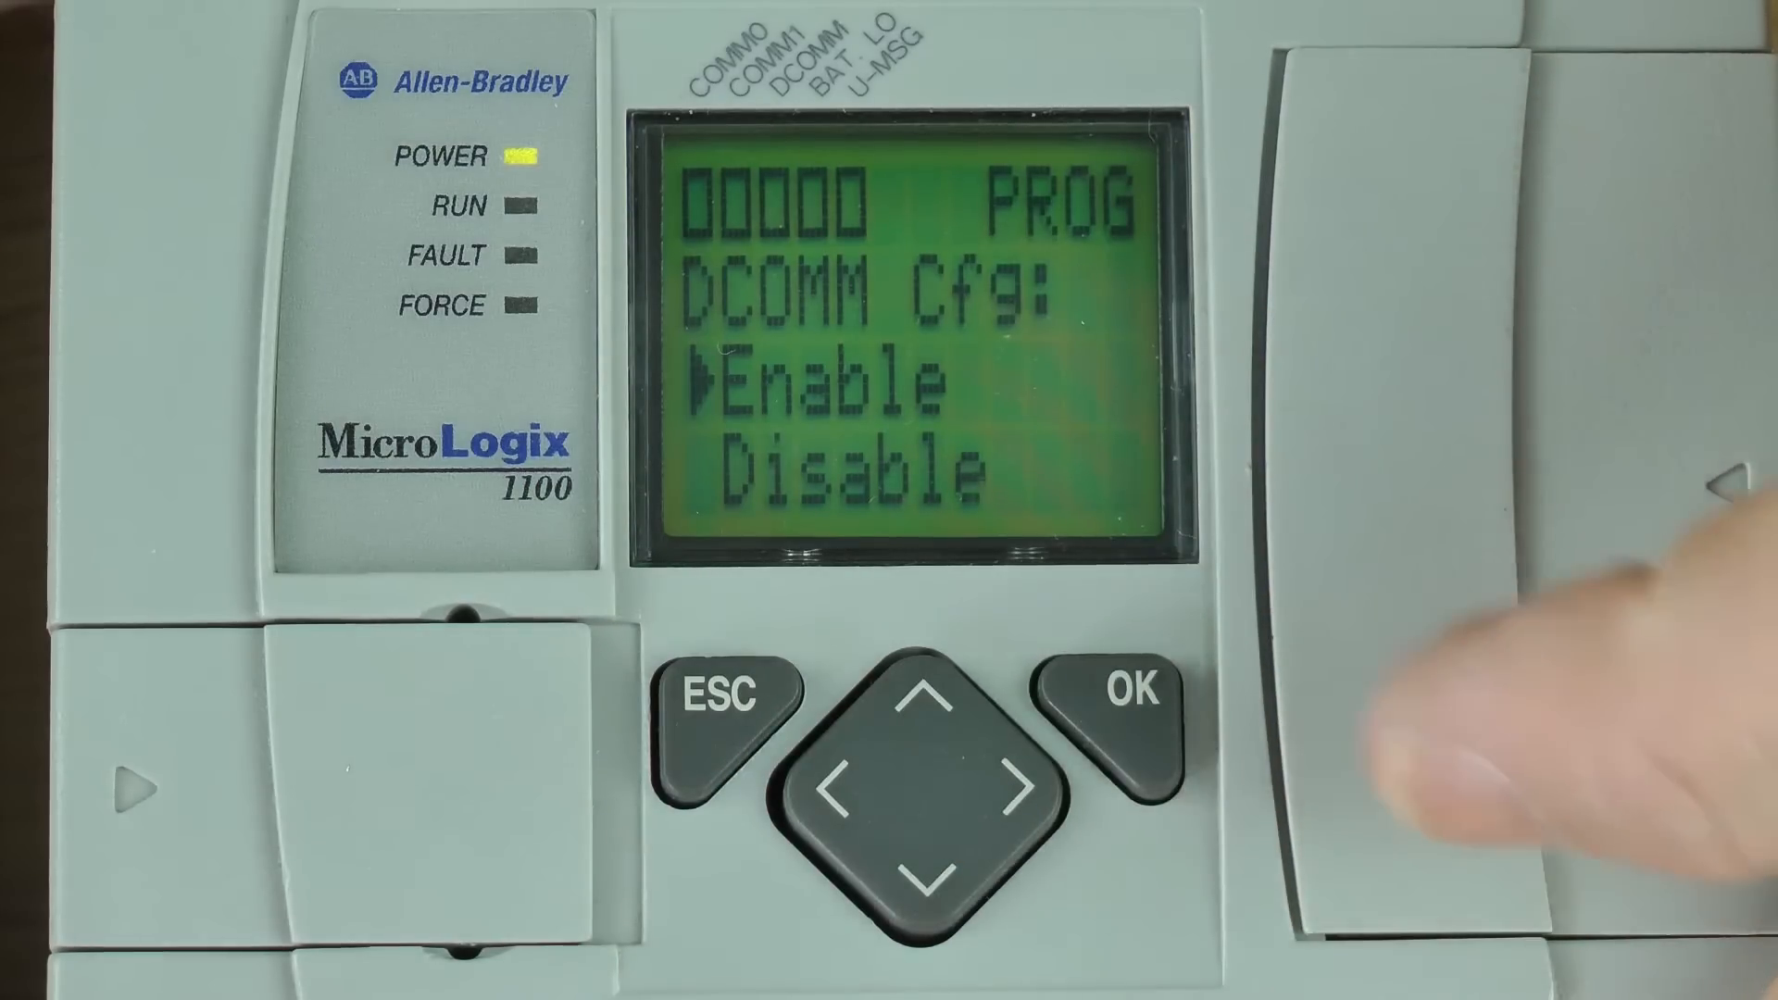
Apply Enable for DCOMM Cfg and return to the KeyIn Mode / DCOMM Cfg / ENET Cfg list
click(1113, 691)
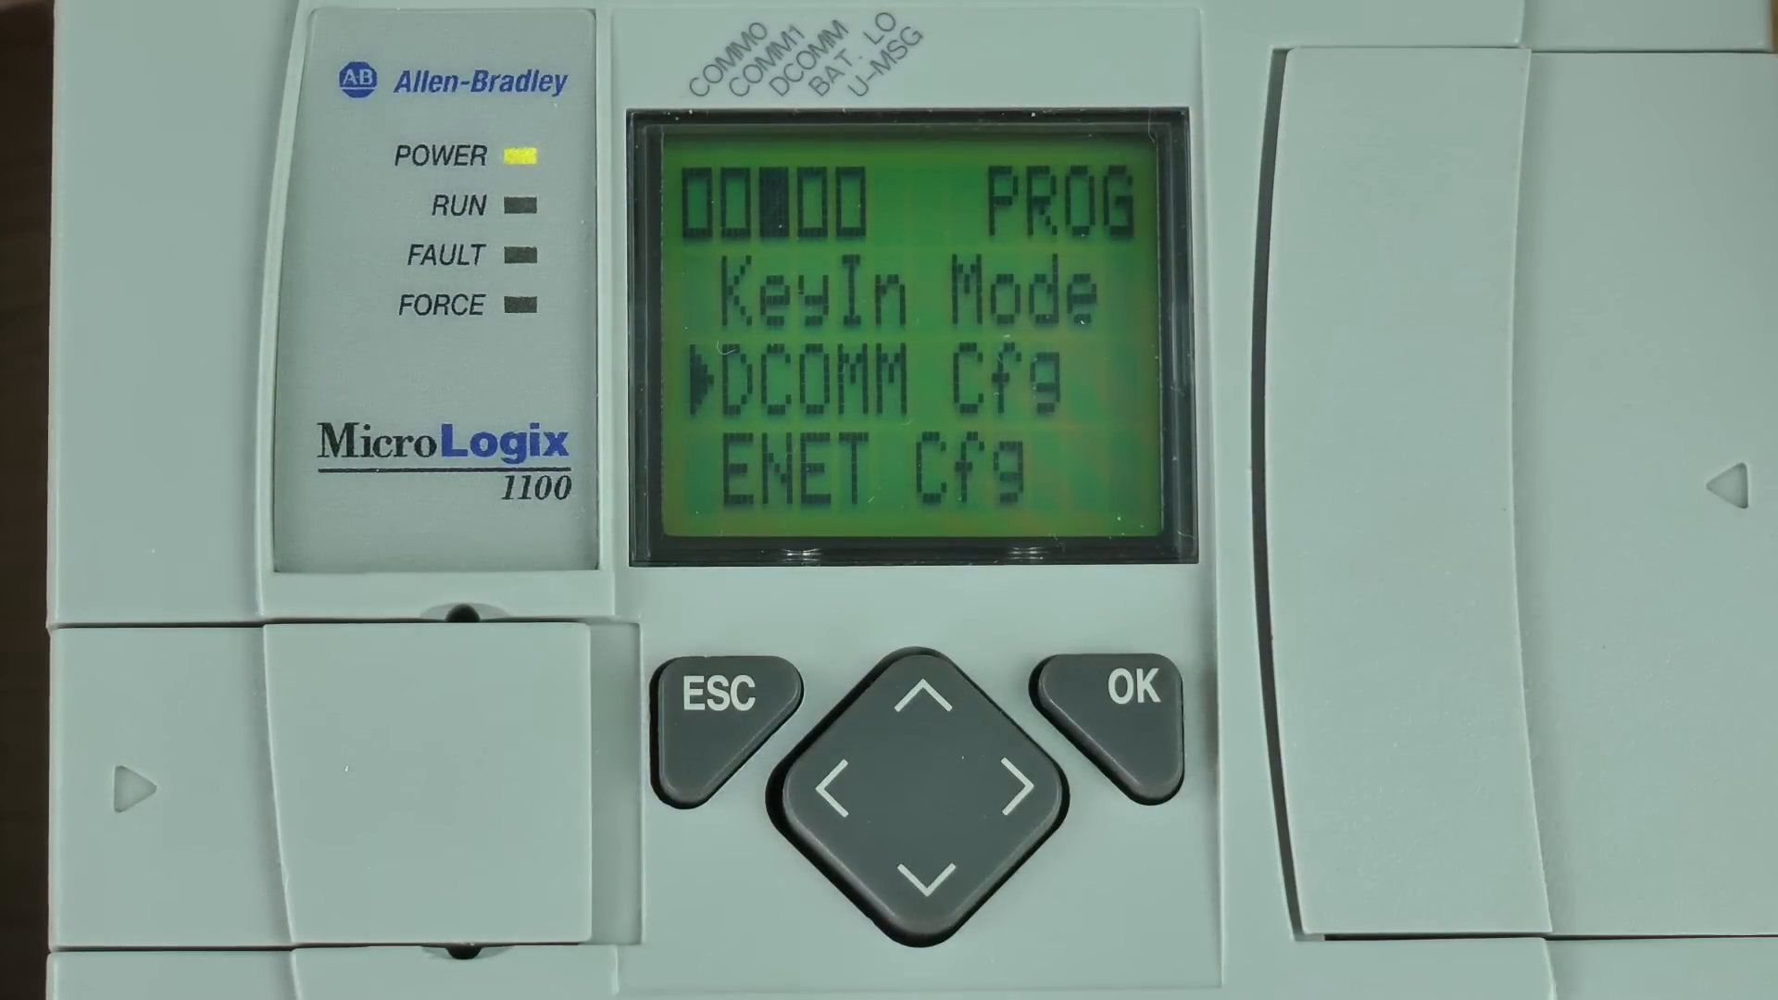
Re-enter DCOMM Cfg and choose Disable, yielding 'Comms config is restored!'
click(1113, 691)
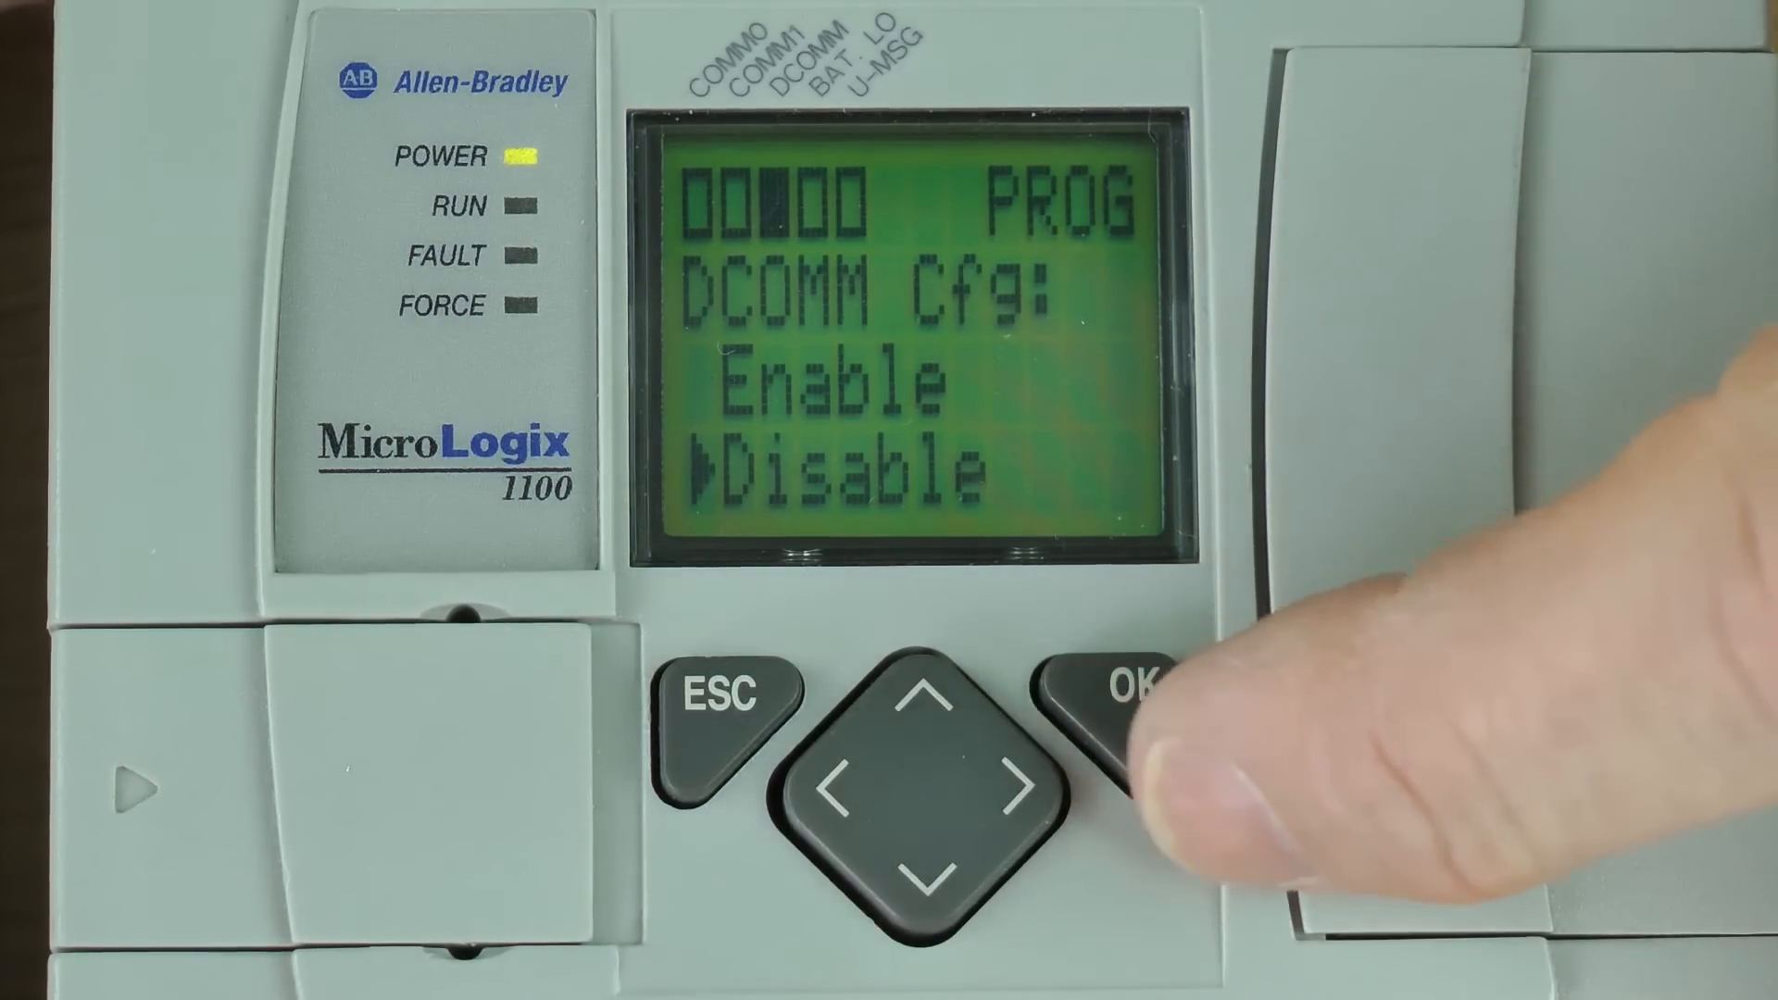
click(1122, 685)
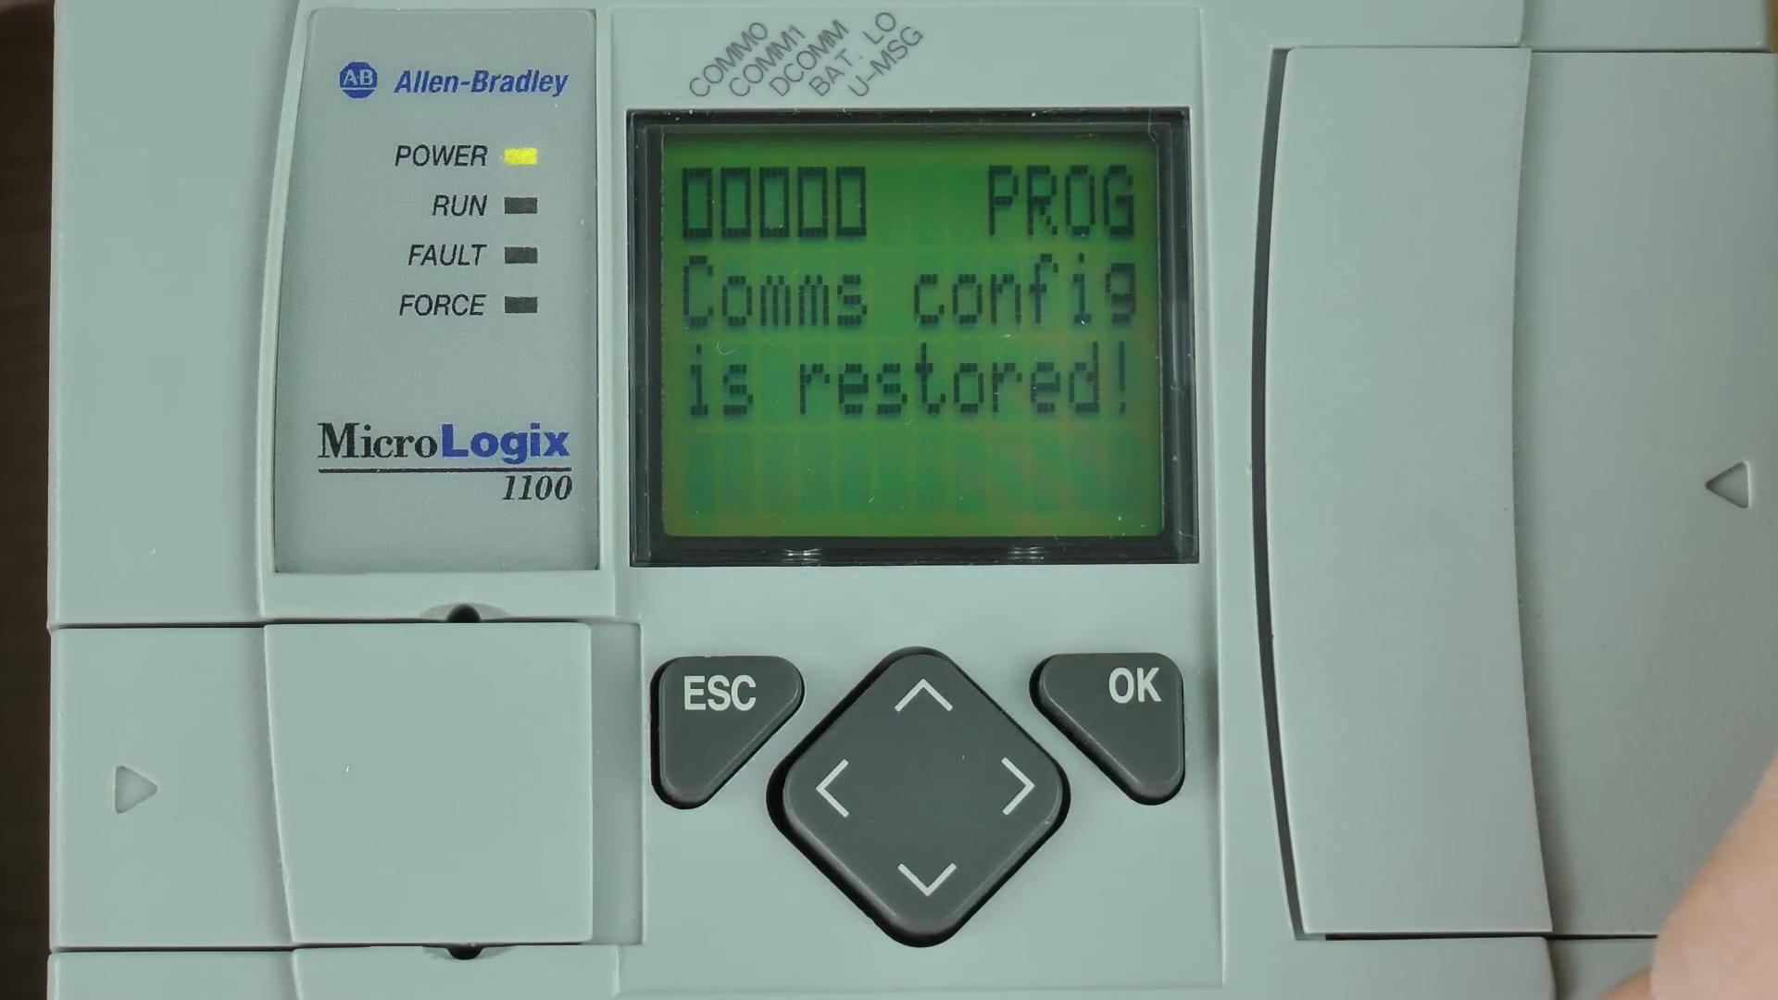